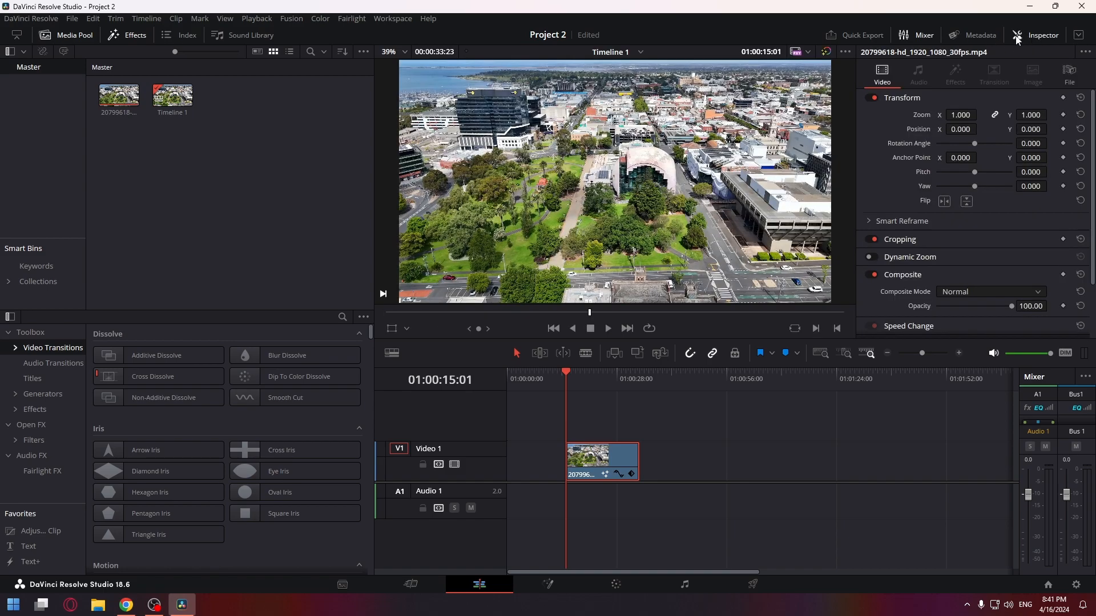
# Push the clip's built-in Lens Correction Distortion fully negative to -1.000
pyautogui.scroll(-3)
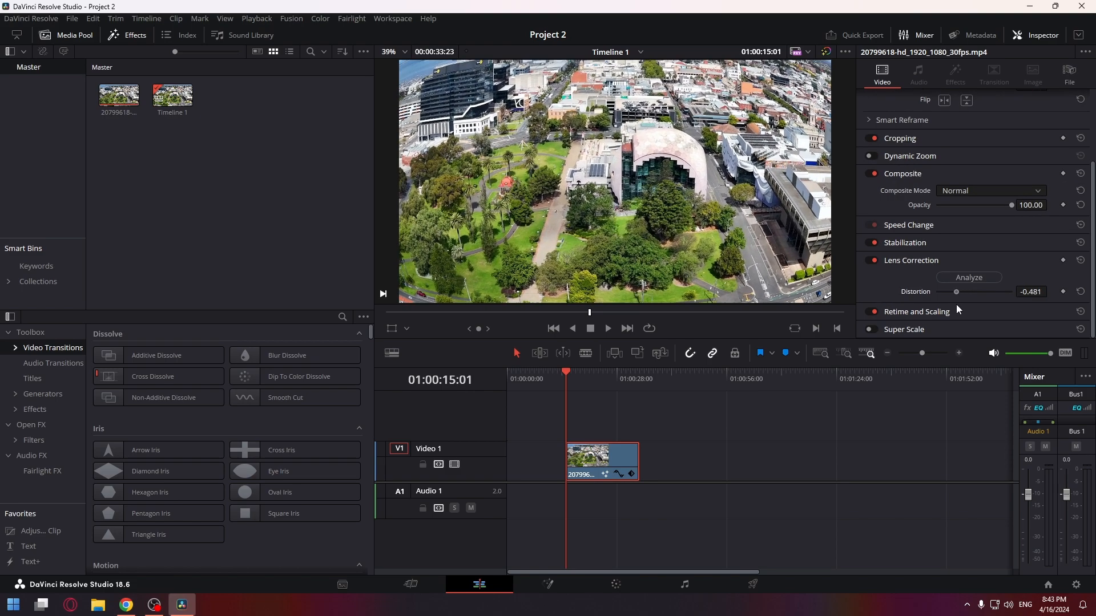
pyautogui.moveTo(955, 291); pyautogui.dragTo(915, 291)
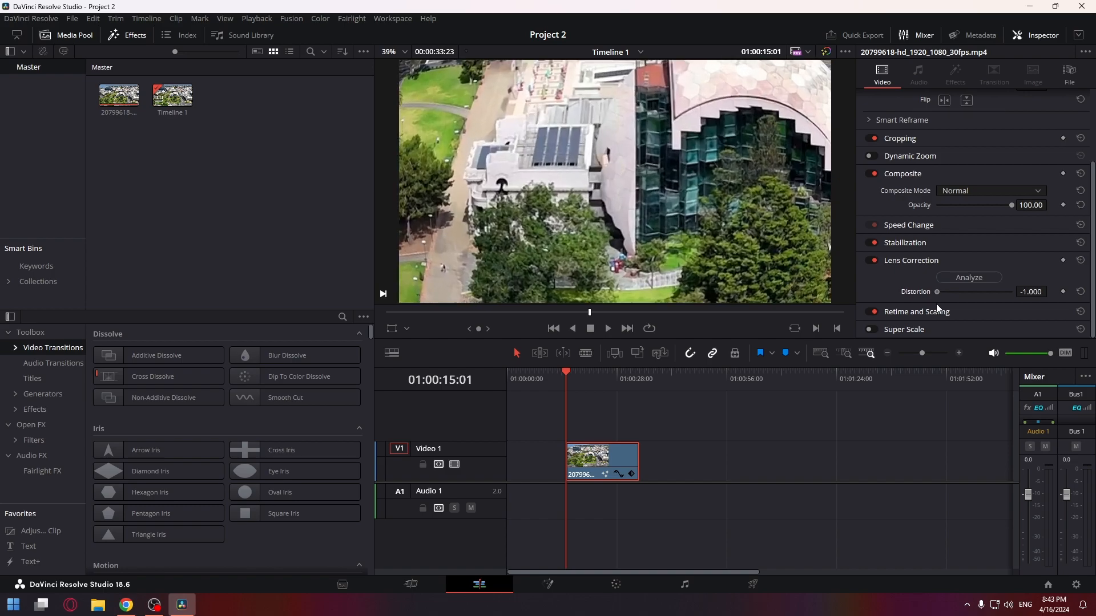
pyautogui.moveTo(939, 291); pyautogui.dragTo(1003, 291)
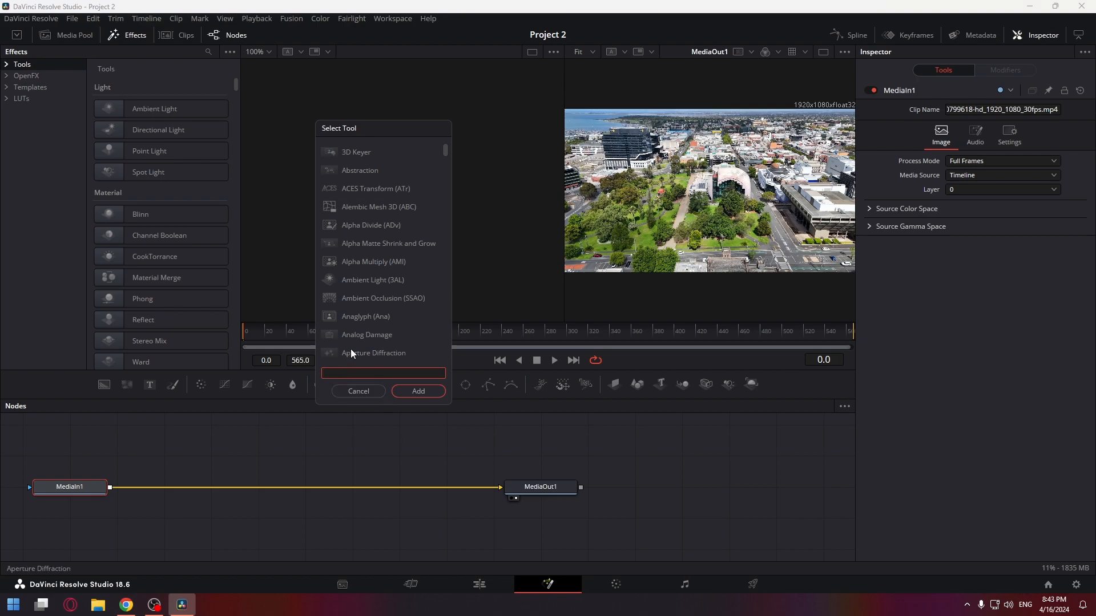
# Search DENT in the Fusion tool selector and add the Dent (Dnt) node to the tree
pyautogui.write('DENT')
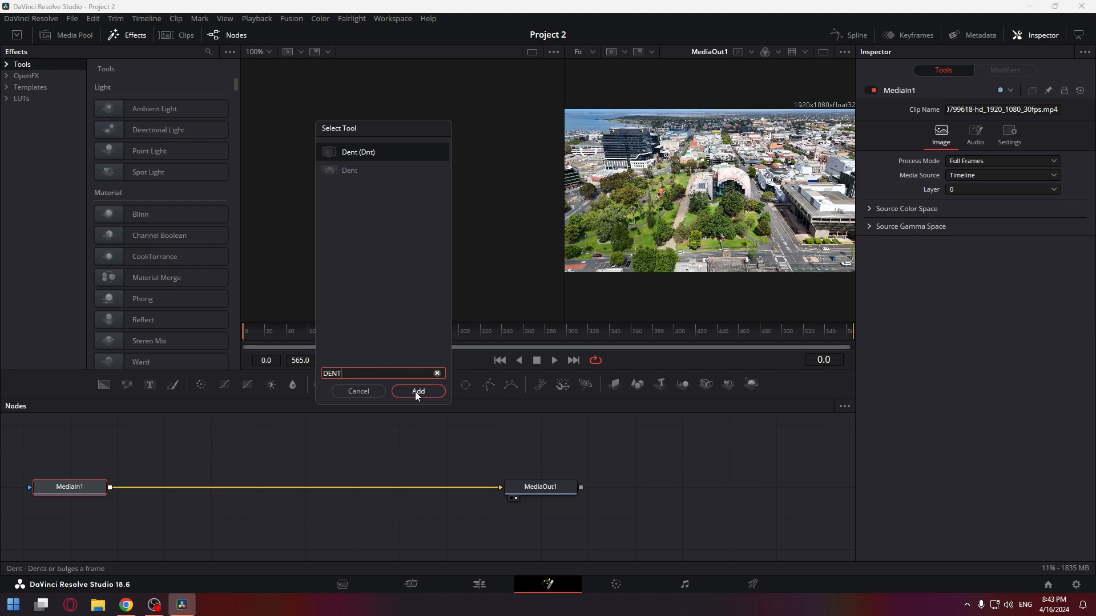
pyautogui.click(418, 392)
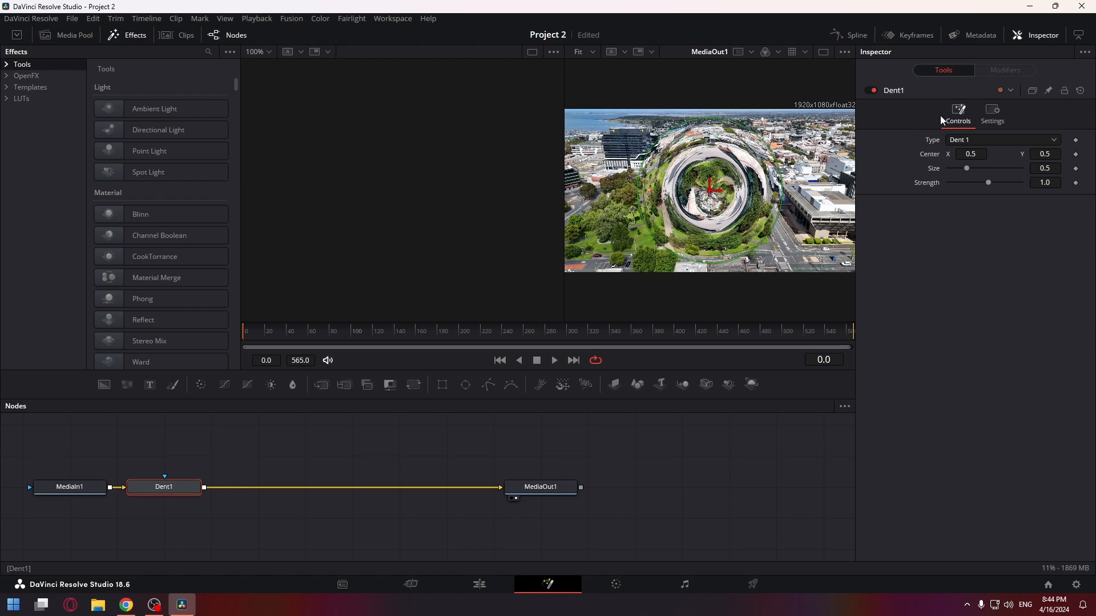
# Set Dent1 to Dent 3 type with size about 0.8 and adjusted strength, then return to Edit
pyautogui.click(1001, 139)
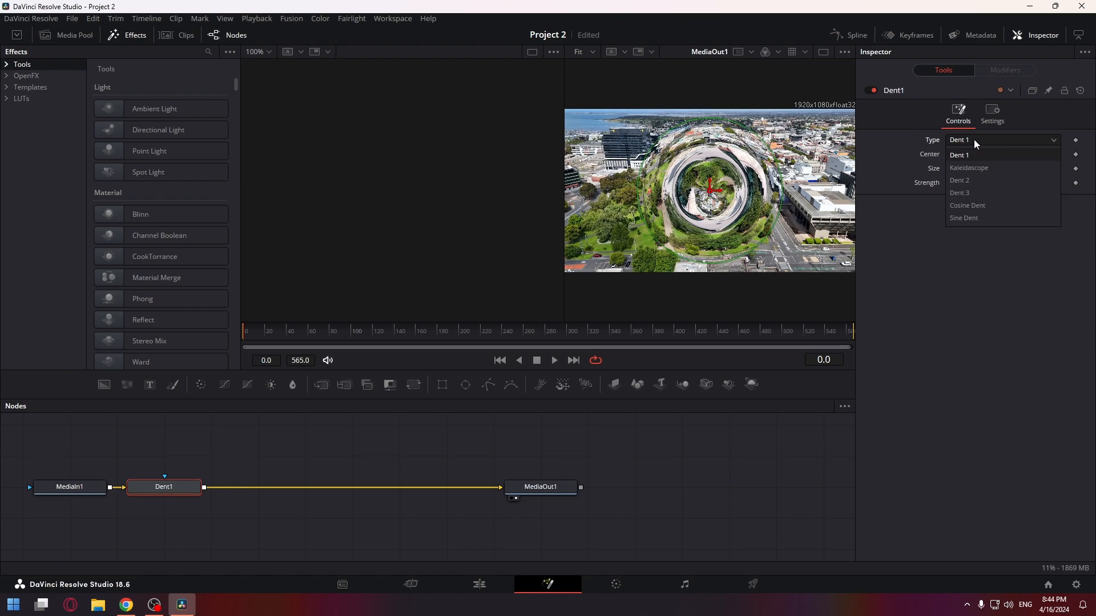
pyautogui.click(960, 180)
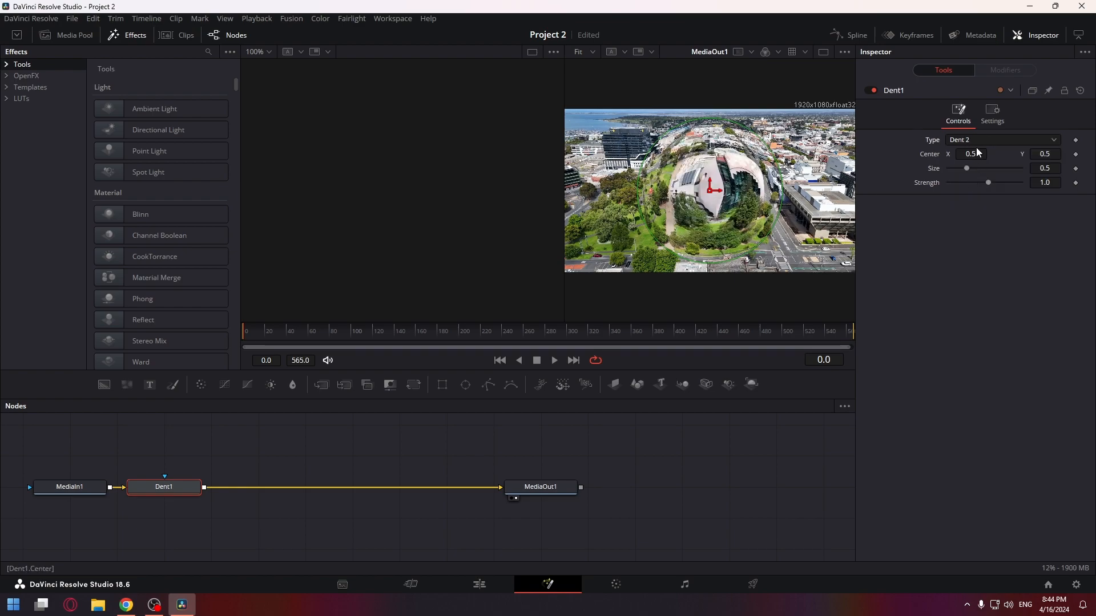
pyautogui.click(1001, 139)
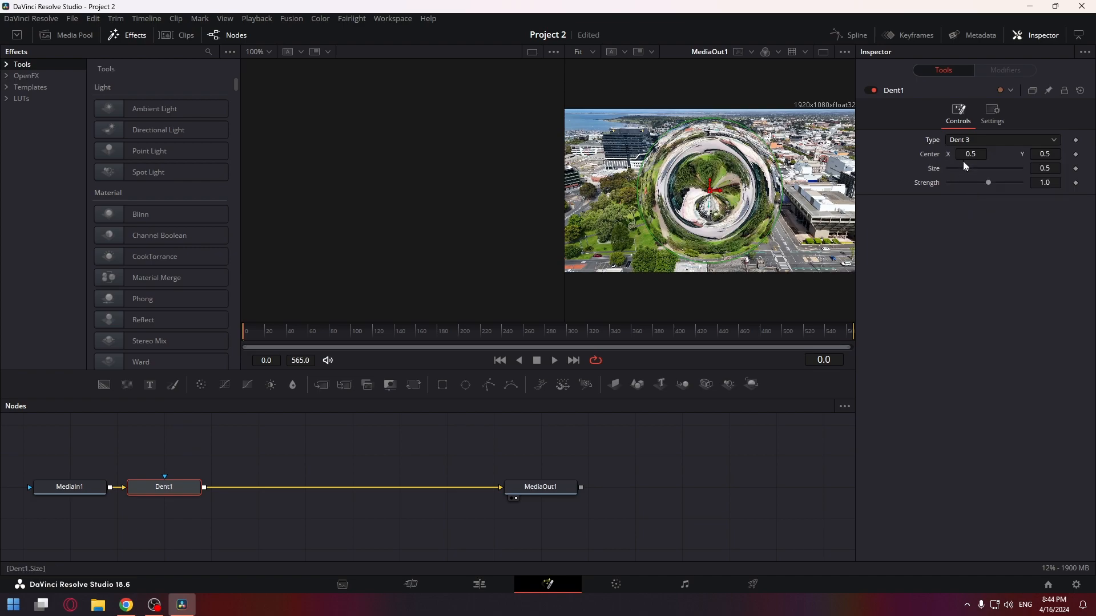
pyautogui.moveTo(952, 174)
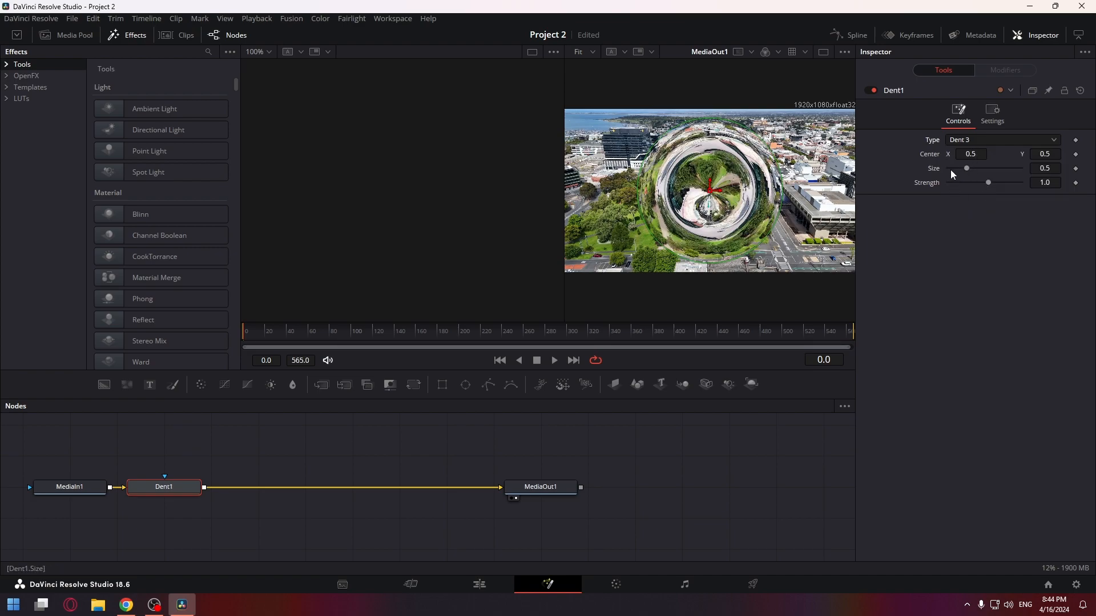
pyautogui.moveTo(966, 168); pyautogui.dragTo(977, 168)
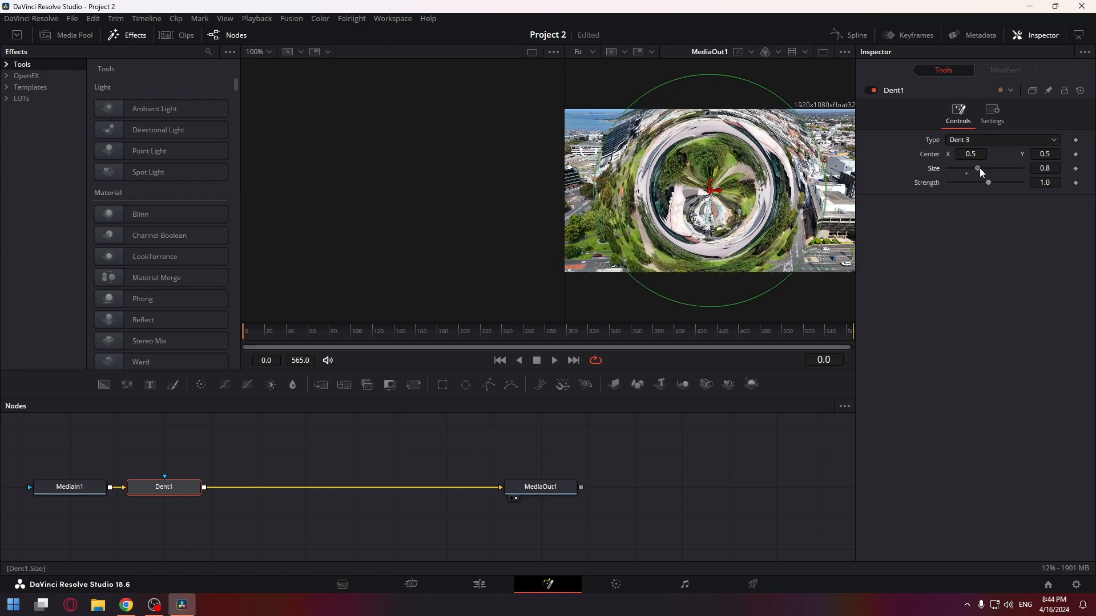
pyautogui.moveTo(987, 182); pyautogui.dragTo(985, 183)
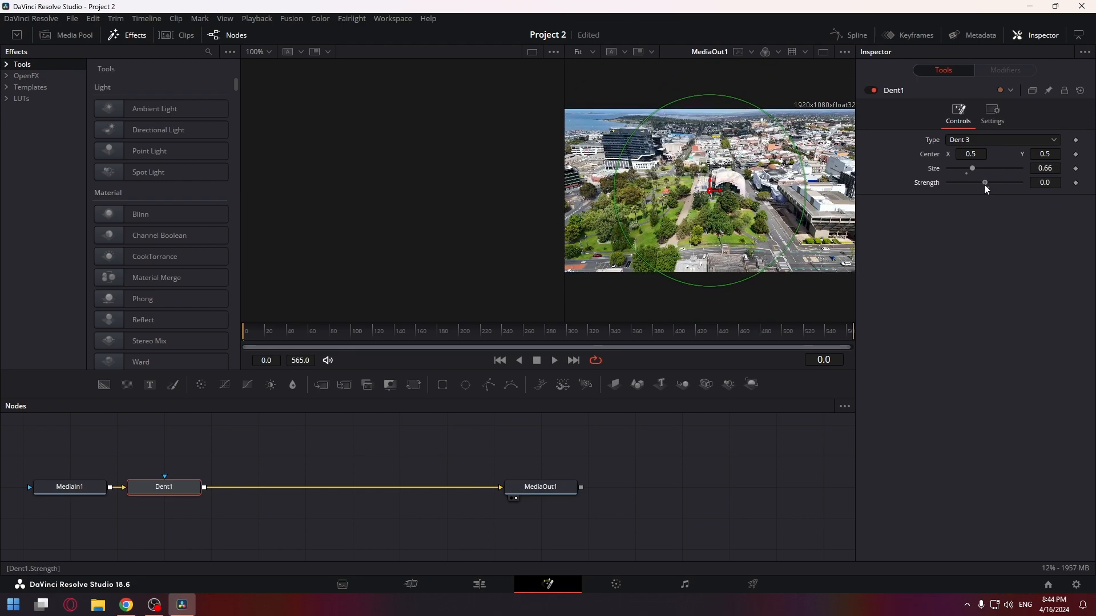
pyautogui.click(479, 585)
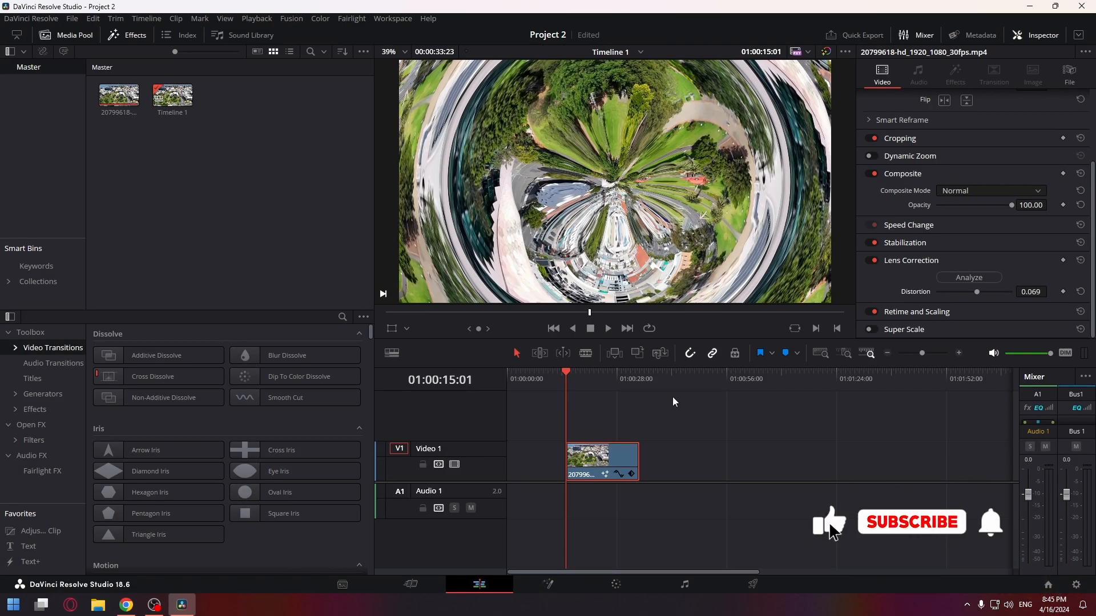